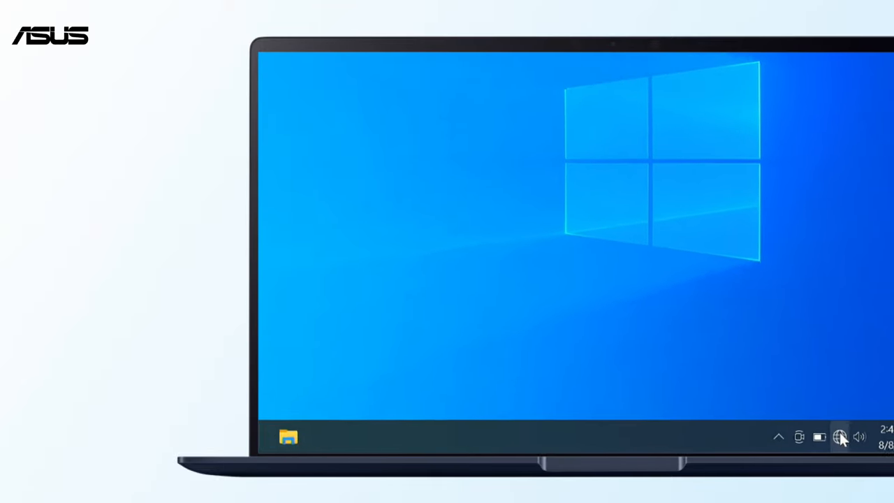
Turn Wi-Fi on from the taskbar network flyout so nearby networks appear, then dismiss it
{"action": "left_click", "coordinate": [838, 436]}
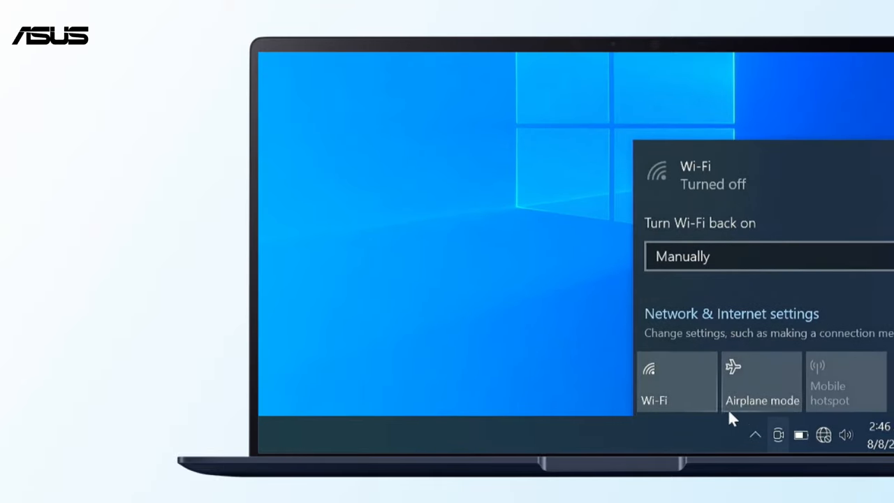
{"action": "left_click", "coordinate": [676, 383]}
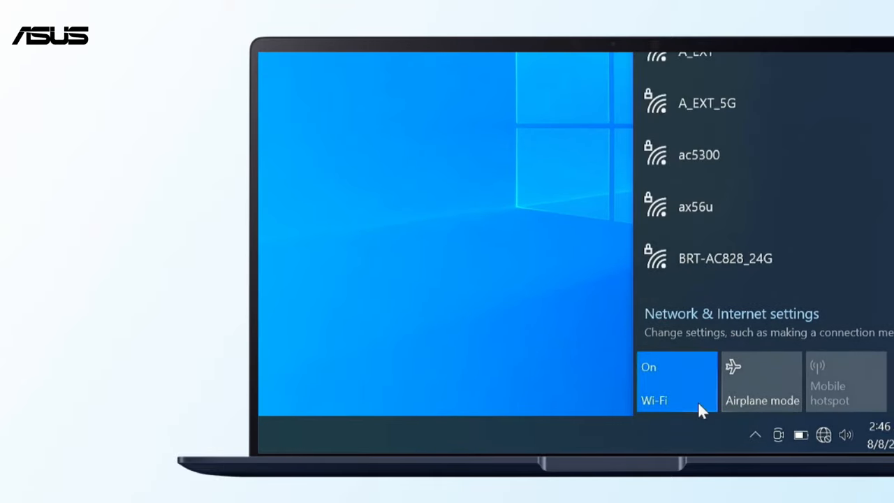
{"action": "left_click", "coordinate": [676, 383]}
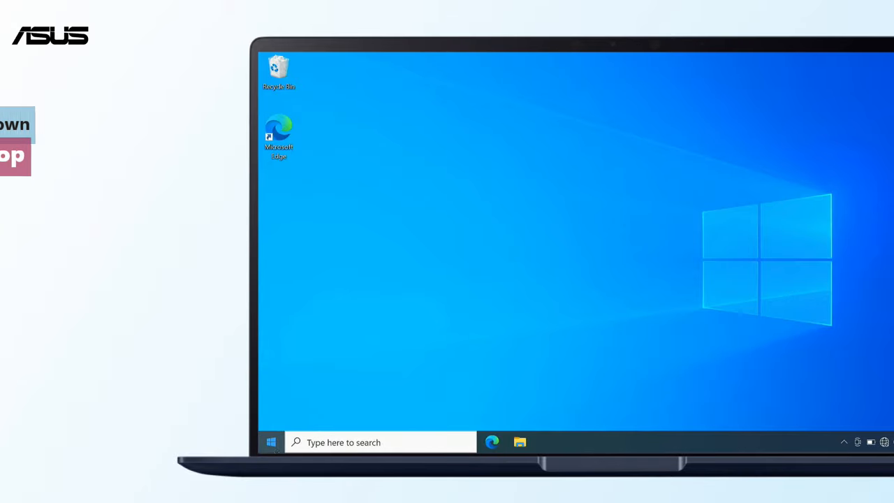
Fully shut down the laptop from the Start menu's Power options using Shift + Shut down
{"action": "left_click", "coordinate": [271, 442]}
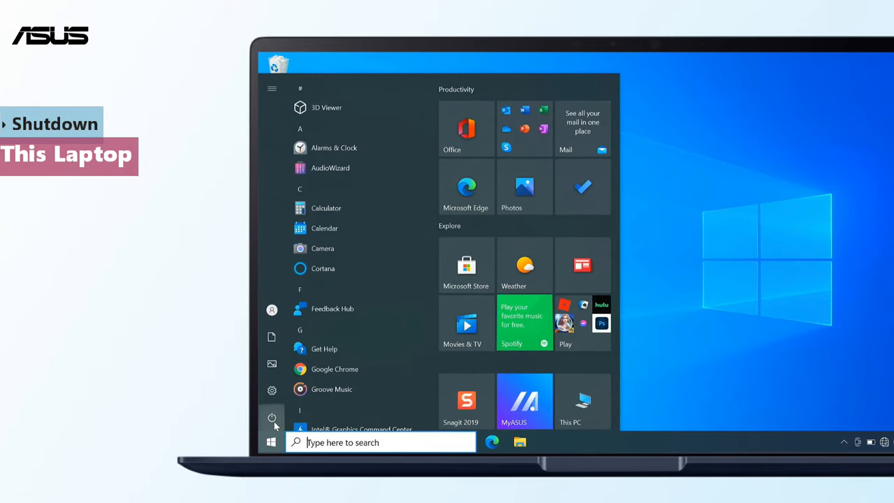
{"action": "left_click", "coordinate": [271, 416]}
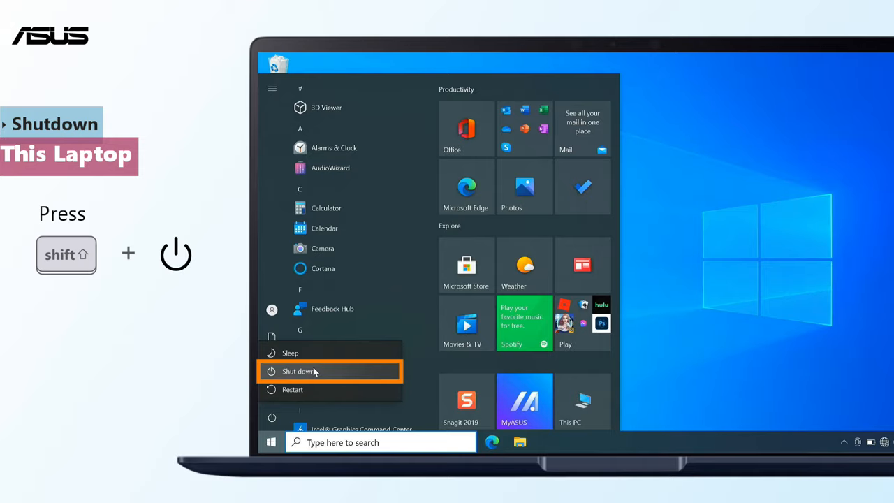
{"action": "left_click", "coordinate": [300, 372]}
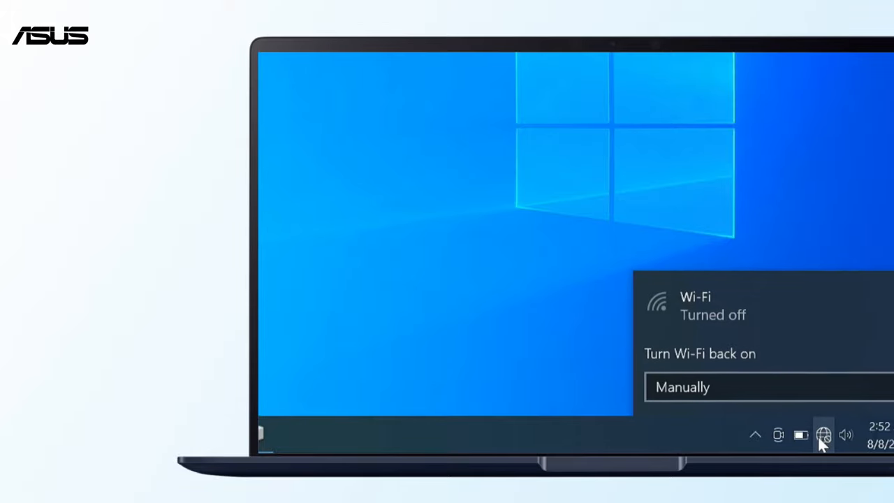
Turn Wi-Fi on again from the taskbar network flyout after the restart
{"action": "left_click", "coordinate": [824, 435]}
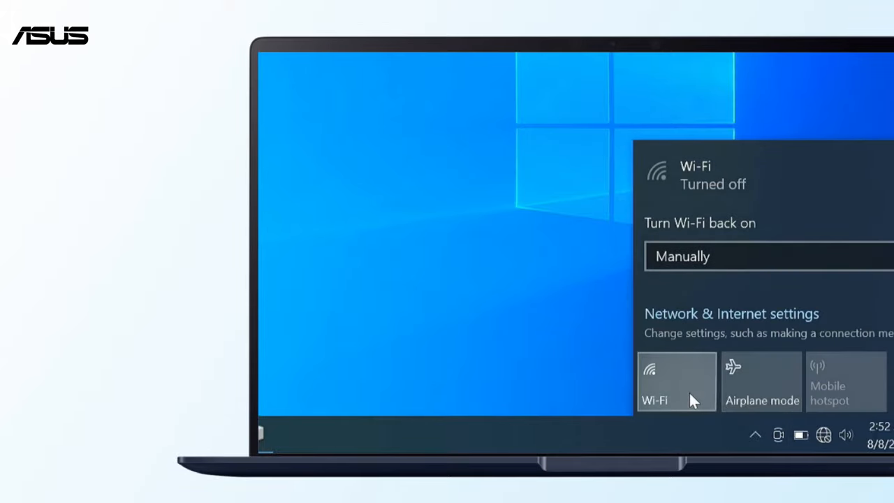
{"action": "left_click", "coordinate": [676, 382]}
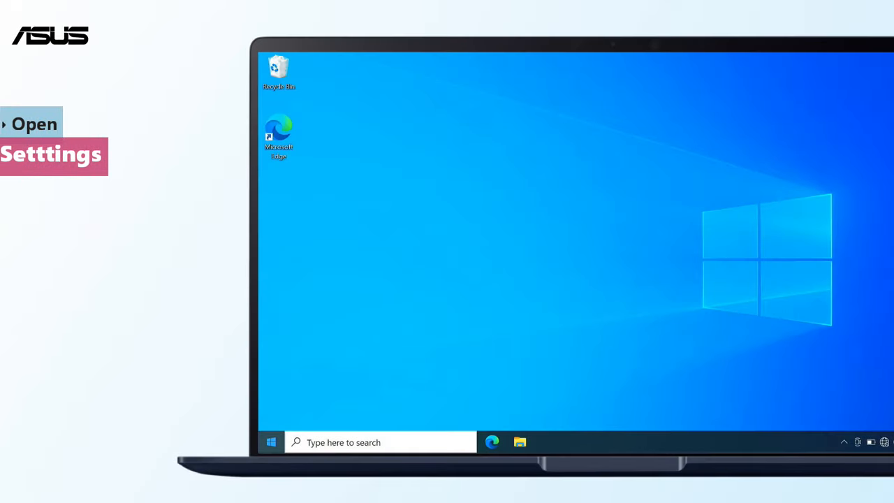
Reach the Network reset page under Settings > Network & Internet
{"action": "left_click", "coordinate": [271, 441]}
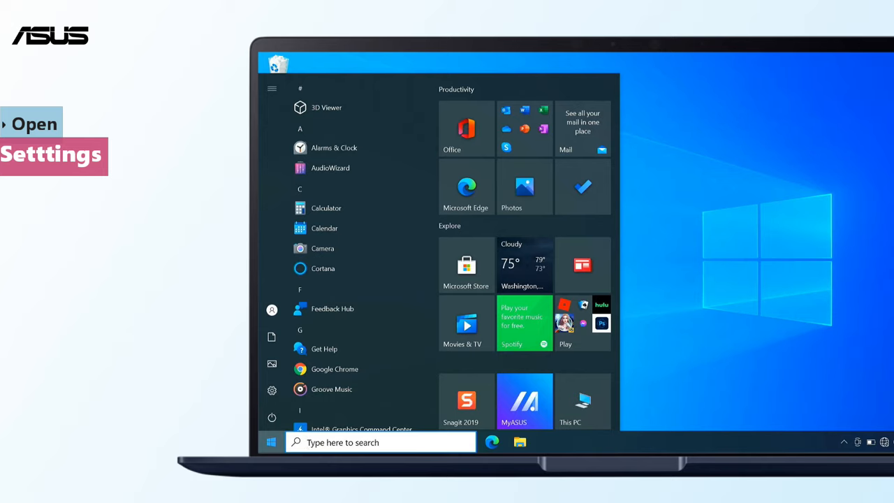
{"action": "left_click", "coordinate": [271, 89]}
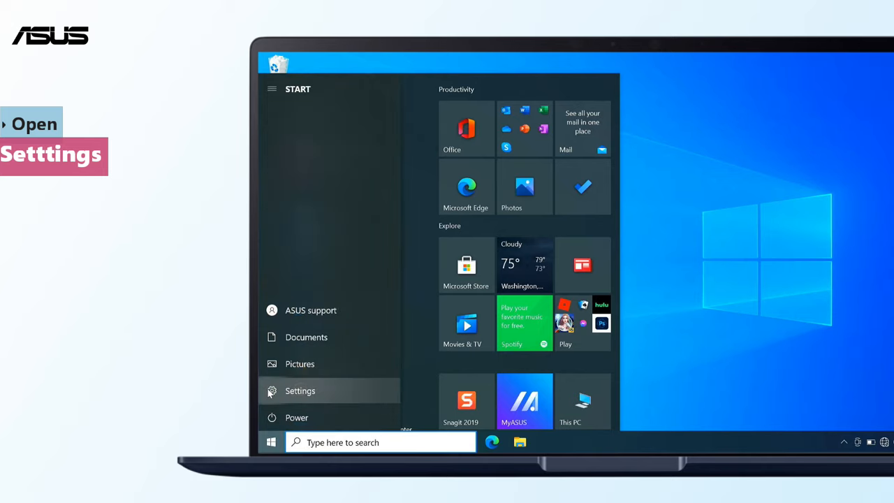
{"action": "left_click", "coordinate": [299, 391]}
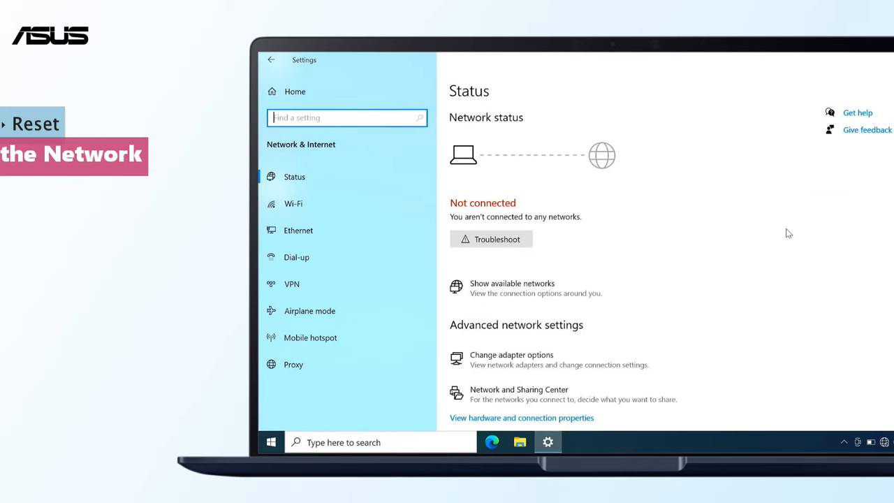
{"action": "scroll", "scroll_direction": "down", "scroll_amount": 3}
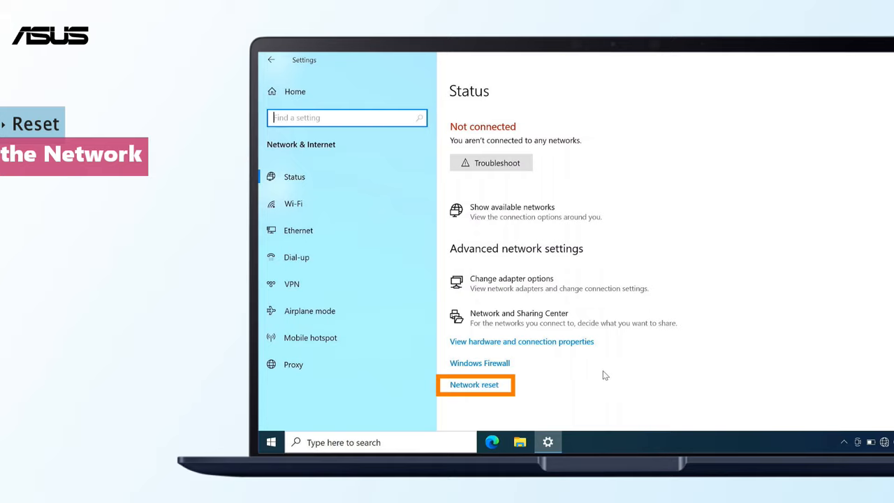
{"action": "left_click", "coordinate": [475, 384]}
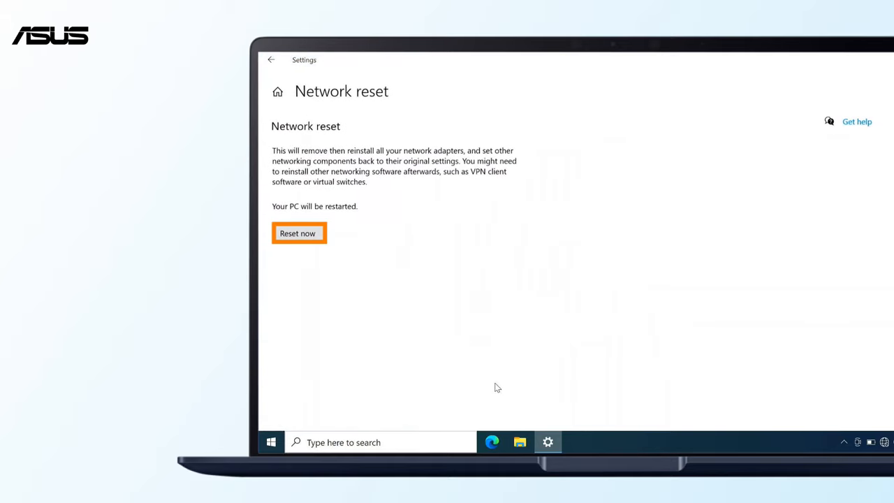
Confirm Reset now and dismiss the upcoming sign-out warning
{"action": "left_click", "coordinate": [296, 232]}
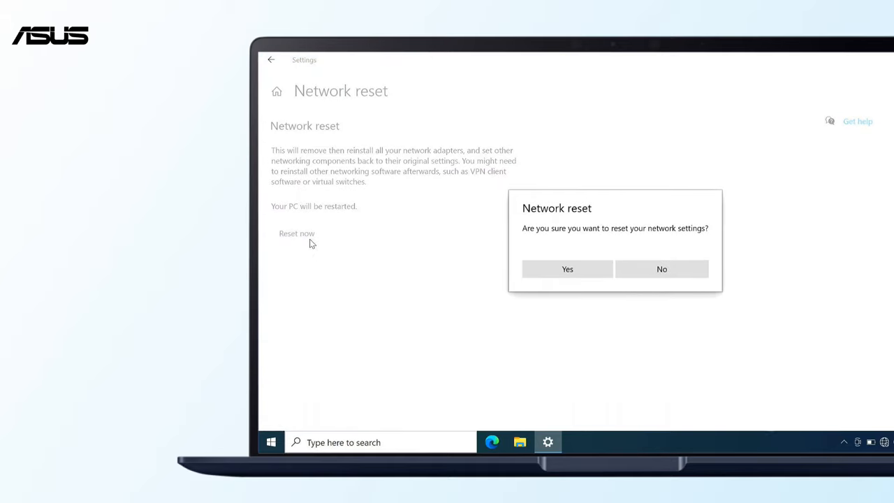
{"action": "left_click", "coordinate": [662, 269]}
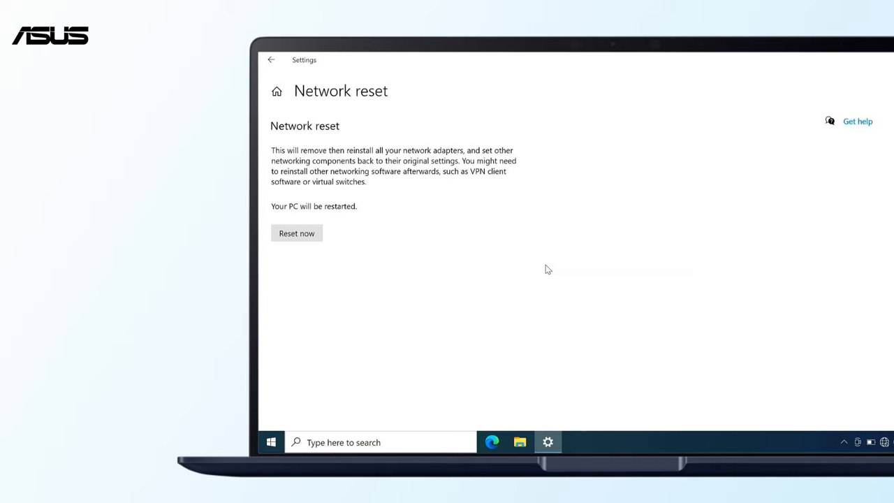
{"action": "left_click", "coordinate": [296, 234]}
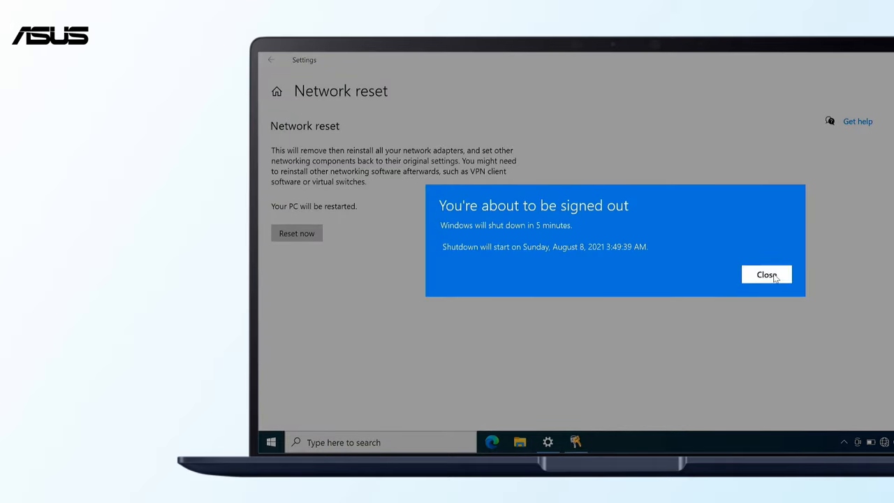
{"action": "left_click", "coordinate": [765, 274]}
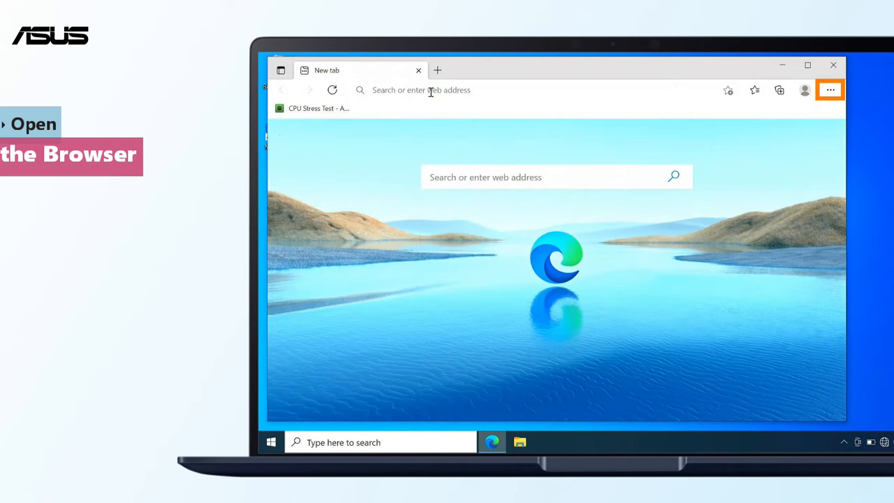
Restore Microsoft Edge settings to their default values via Settings > Reset settings
{"action": "left_click", "coordinate": [830, 90]}
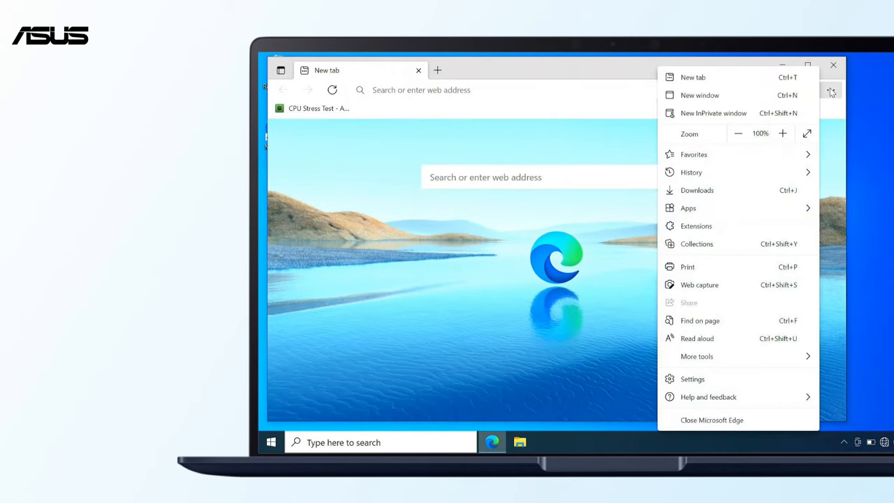
{"action": "mouse_move", "coordinate": [693, 379]}
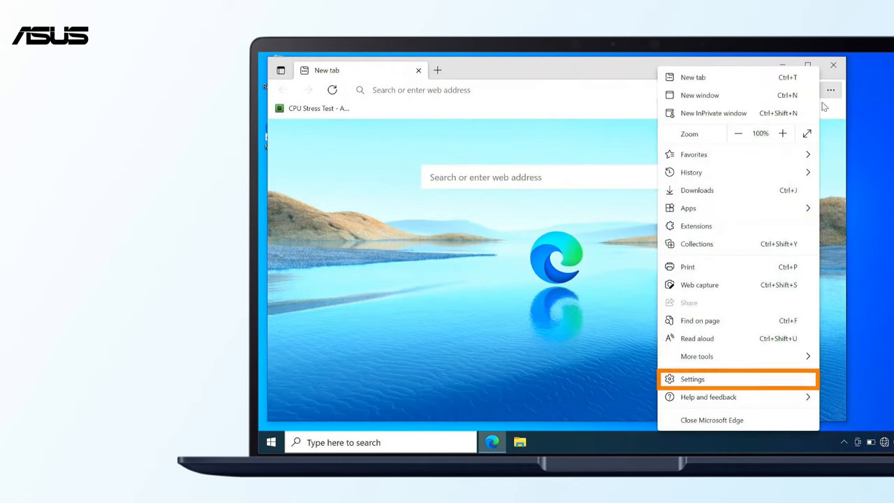
{"action": "left_click", "coordinate": [692, 378]}
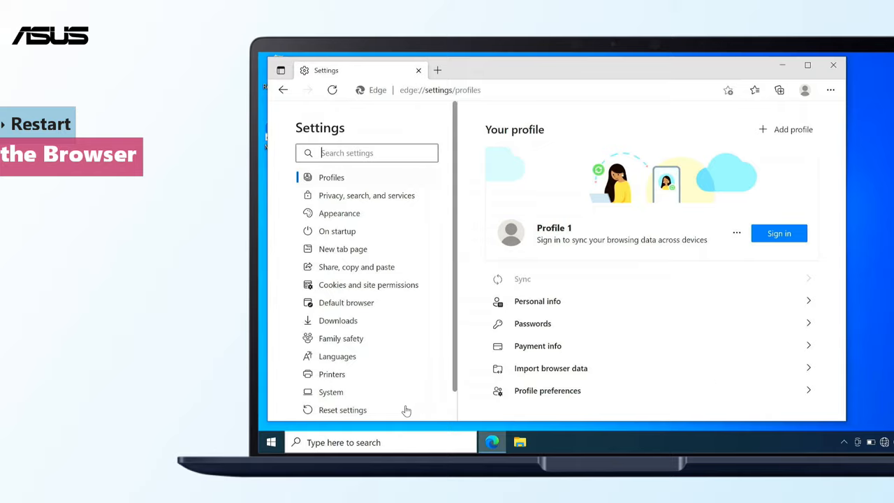
{"action": "left_click", "coordinate": [342, 411]}
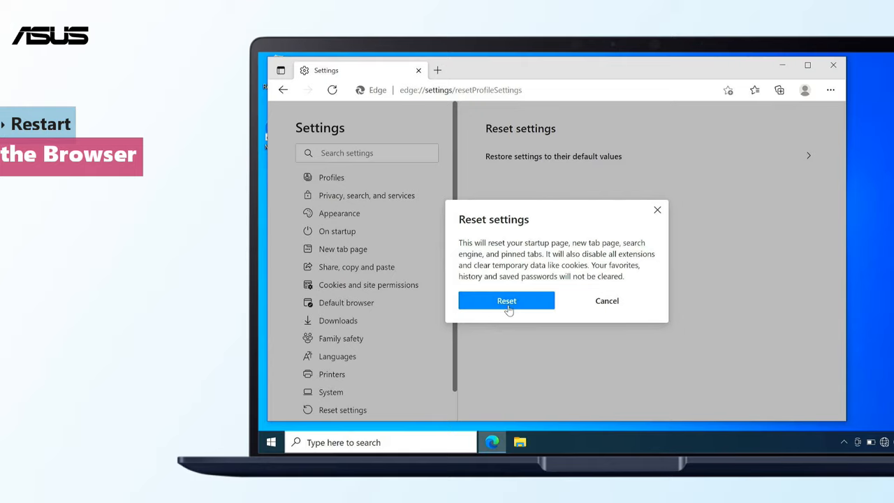
{"action": "left_click", "coordinate": [506, 301]}
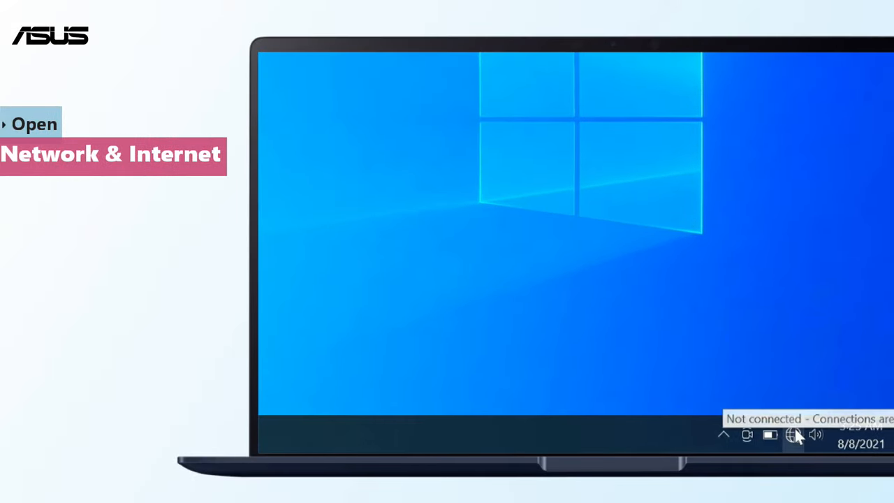
Run the network troubleshooter on the Wi-Fi adapter and apply its connect-automatically fix
{"action": "right_click", "coordinate": [791, 434]}
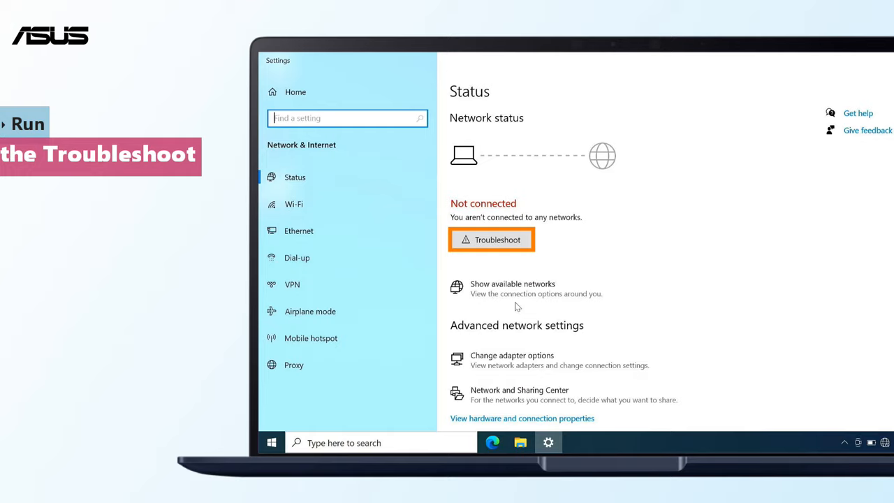
{"action": "left_click", "coordinate": [492, 240]}
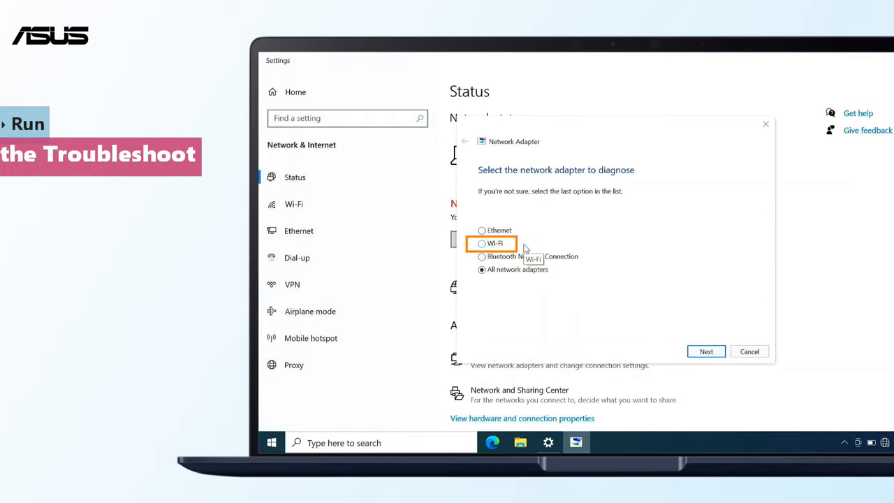
{"action": "left_click", "coordinate": [481, 243]}
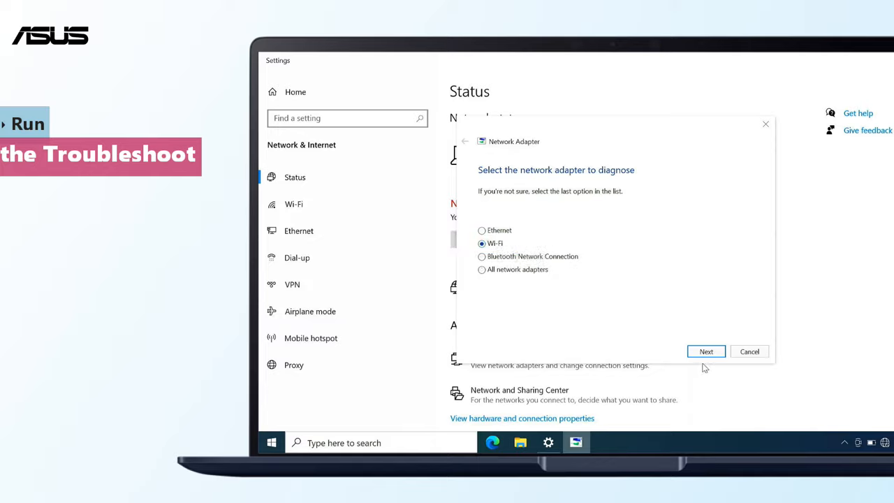
{"action": "left_click", "coordinate": [707, 352]}
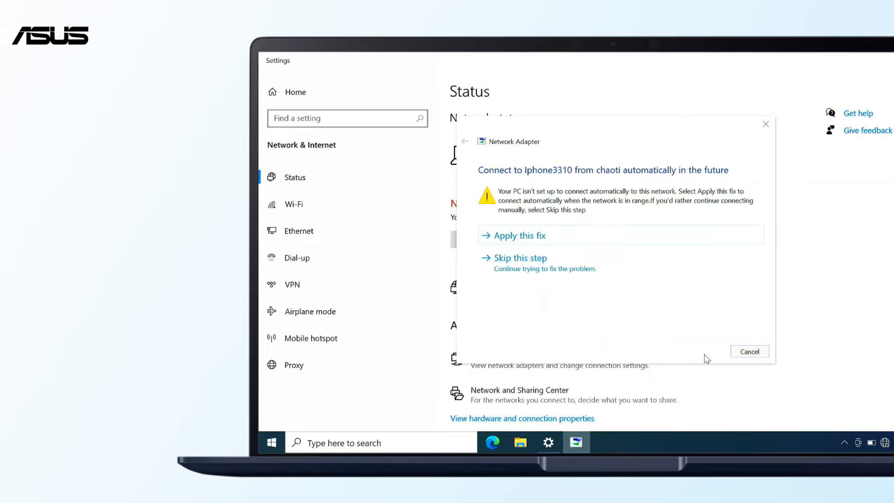
{"action": "mouse_move", "coordinate": [627, 251]}
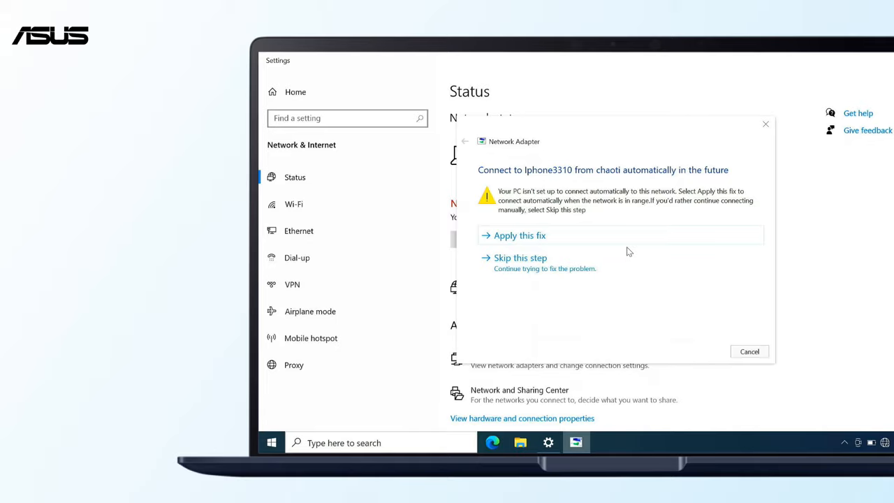
{"action": "left_click", "coordinate": [520, 235]}
{"action": "type", "text": "M"}
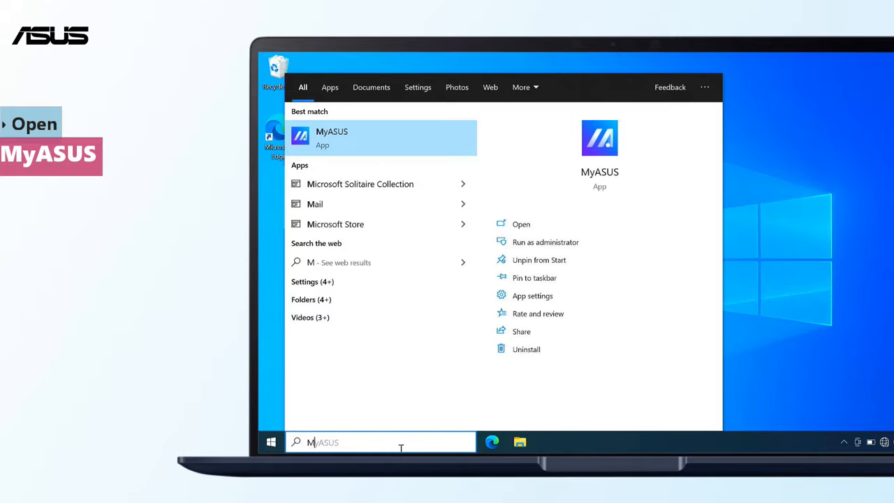
Launch MyASUS from search and go to its Customer Support diagnostics
{"action": "type", "text": "y Asus"}
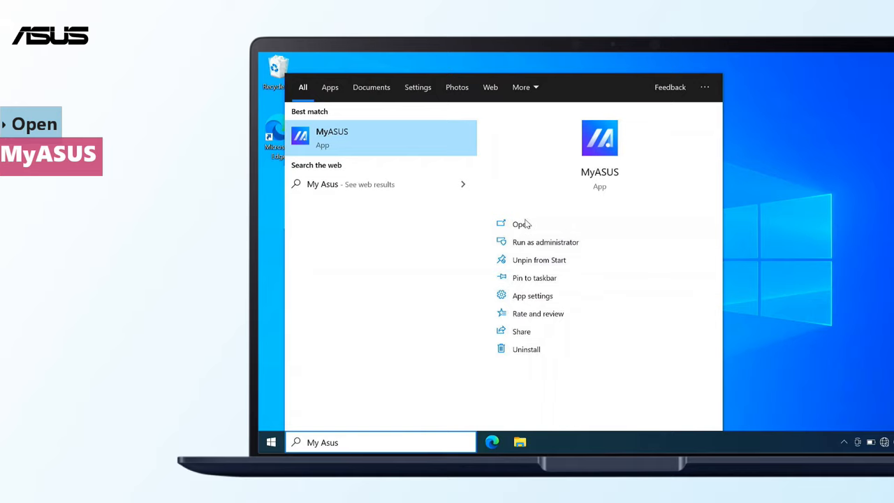
{"action": "left_click", "coordinate": [520, 223]}
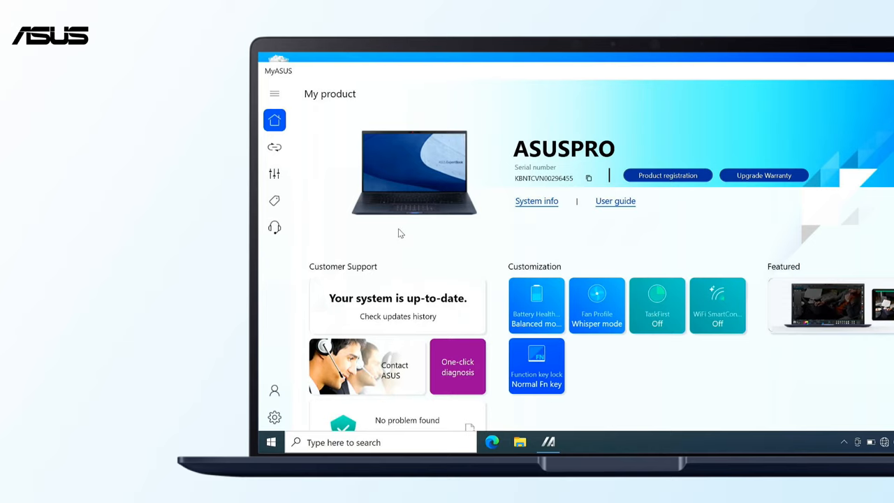
{"action": "left_click", "coordinate": [274, 226]}
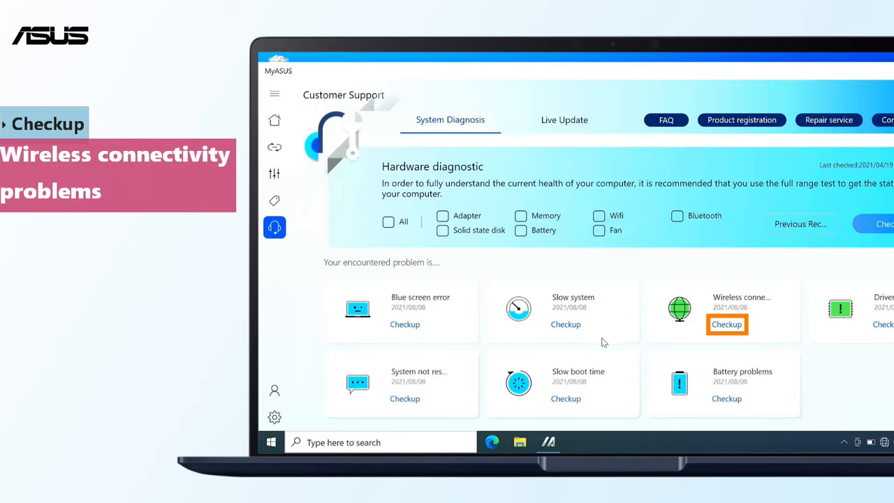
Run the Wireless connectivity checkup, acknowledge the warning, and view its Result
{"action": "left_click", "coordinate": [727, 324]}
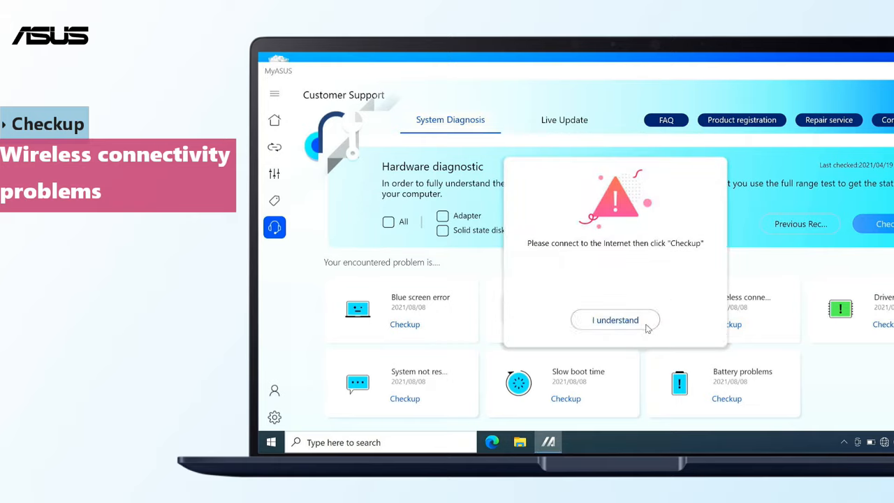
{"action": "left_click", "coordinate": [614, 318]}
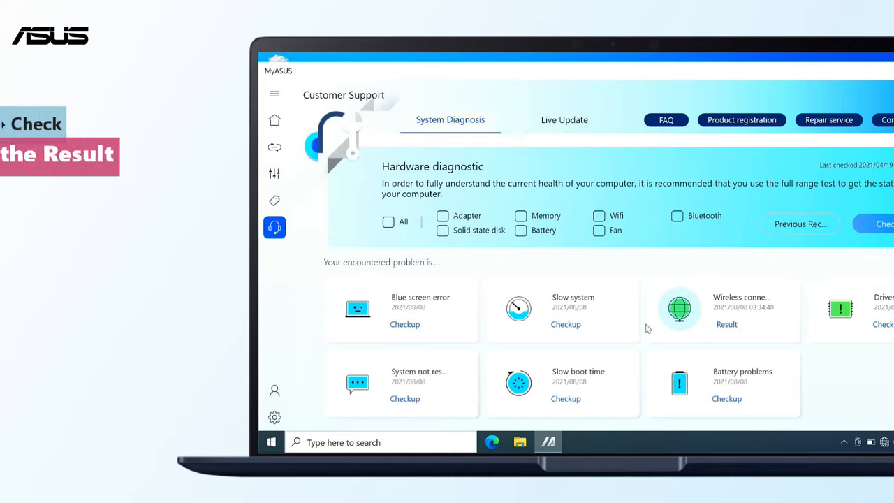
{"action": "mouse_move", "coordinate": [726, 335]}
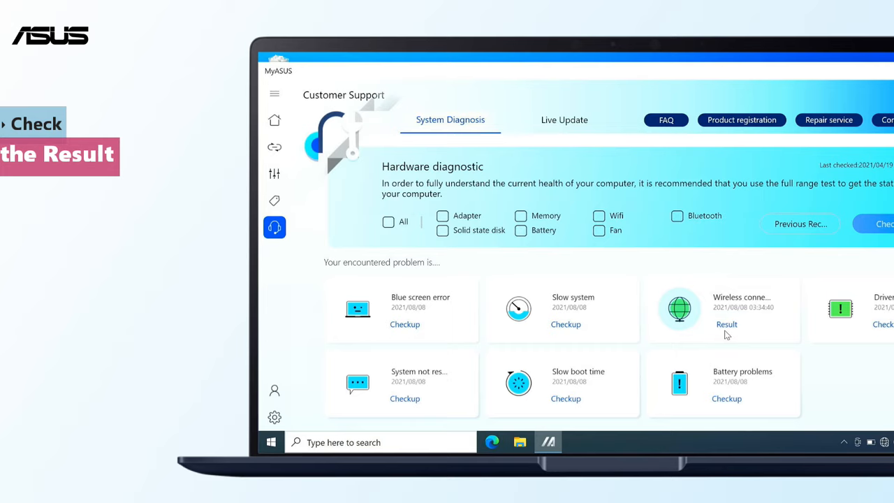
{"action": "left_click", "coordinate": [726, 324]}
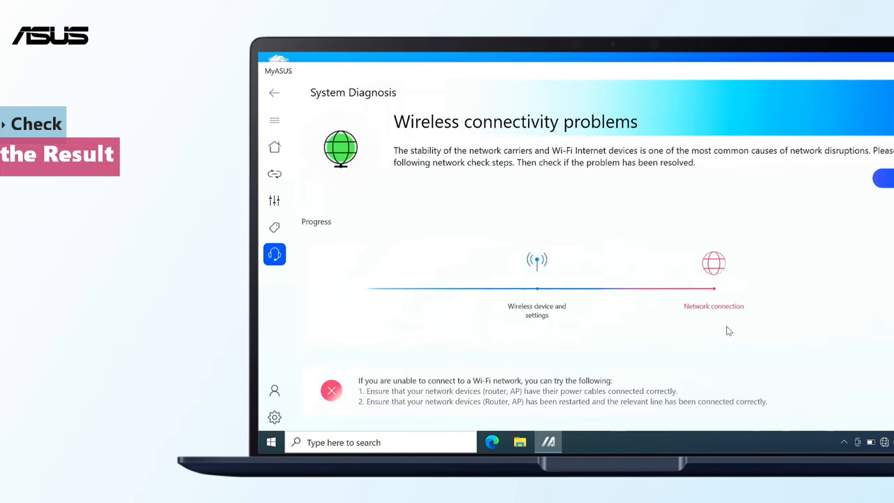